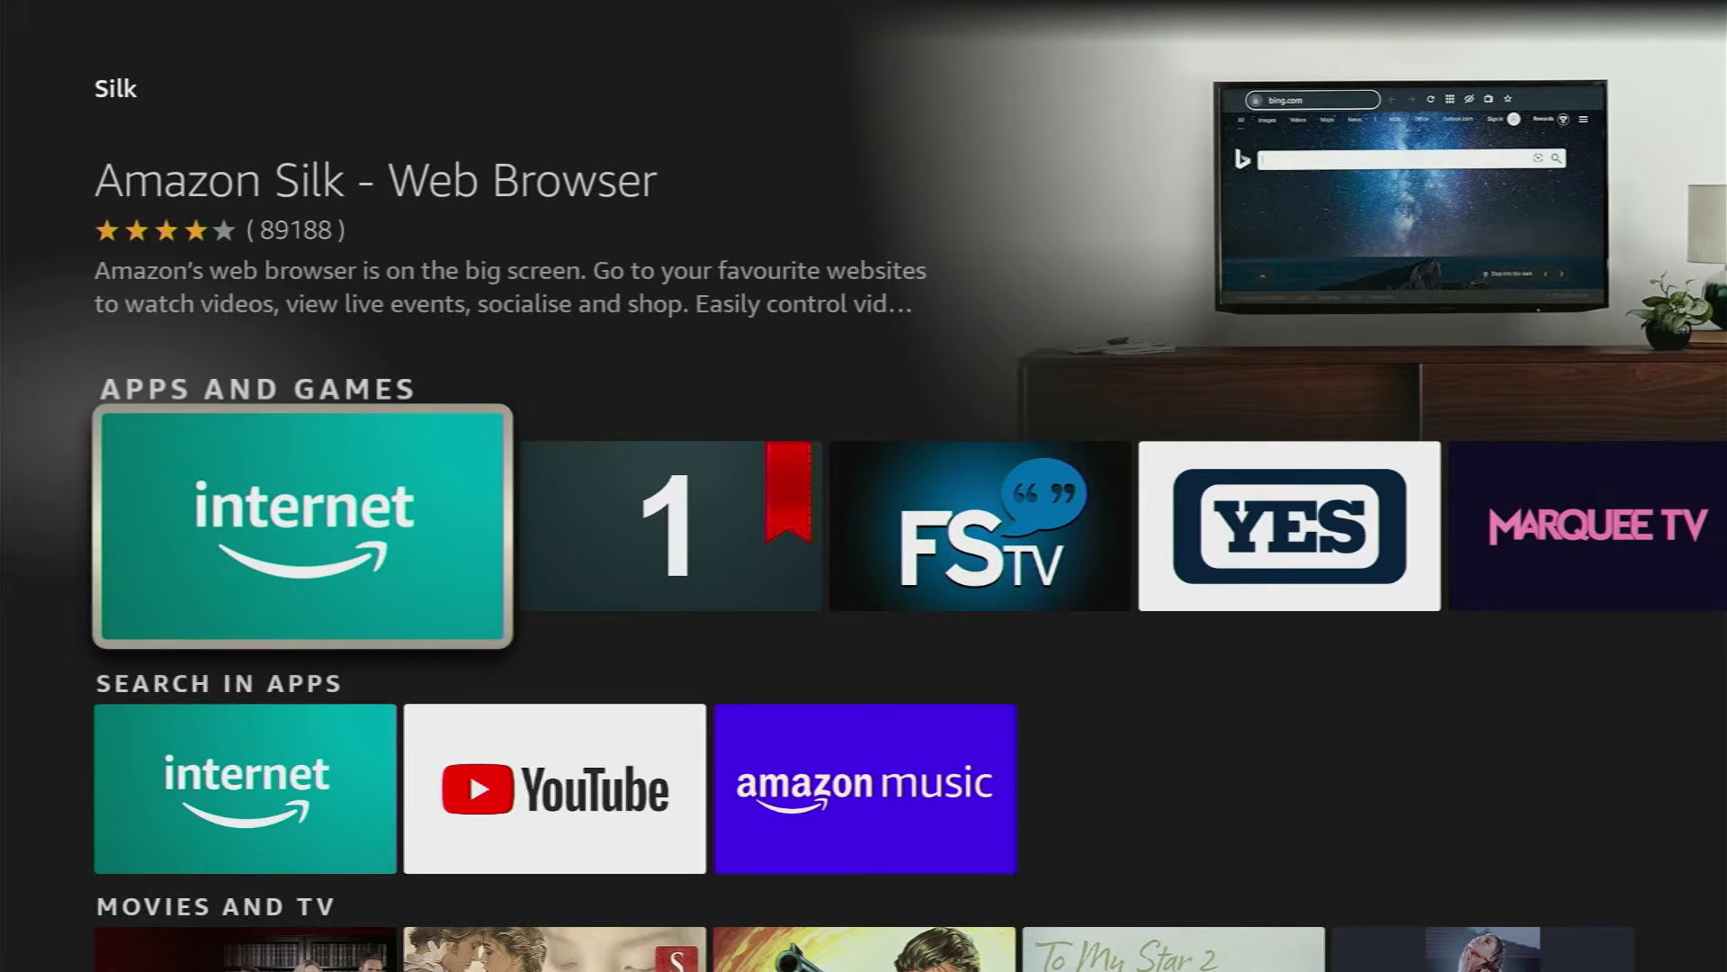
Search Amazon.com for 'silk browser' and narrow the results to Apps & Games.
left_click(300, 526)
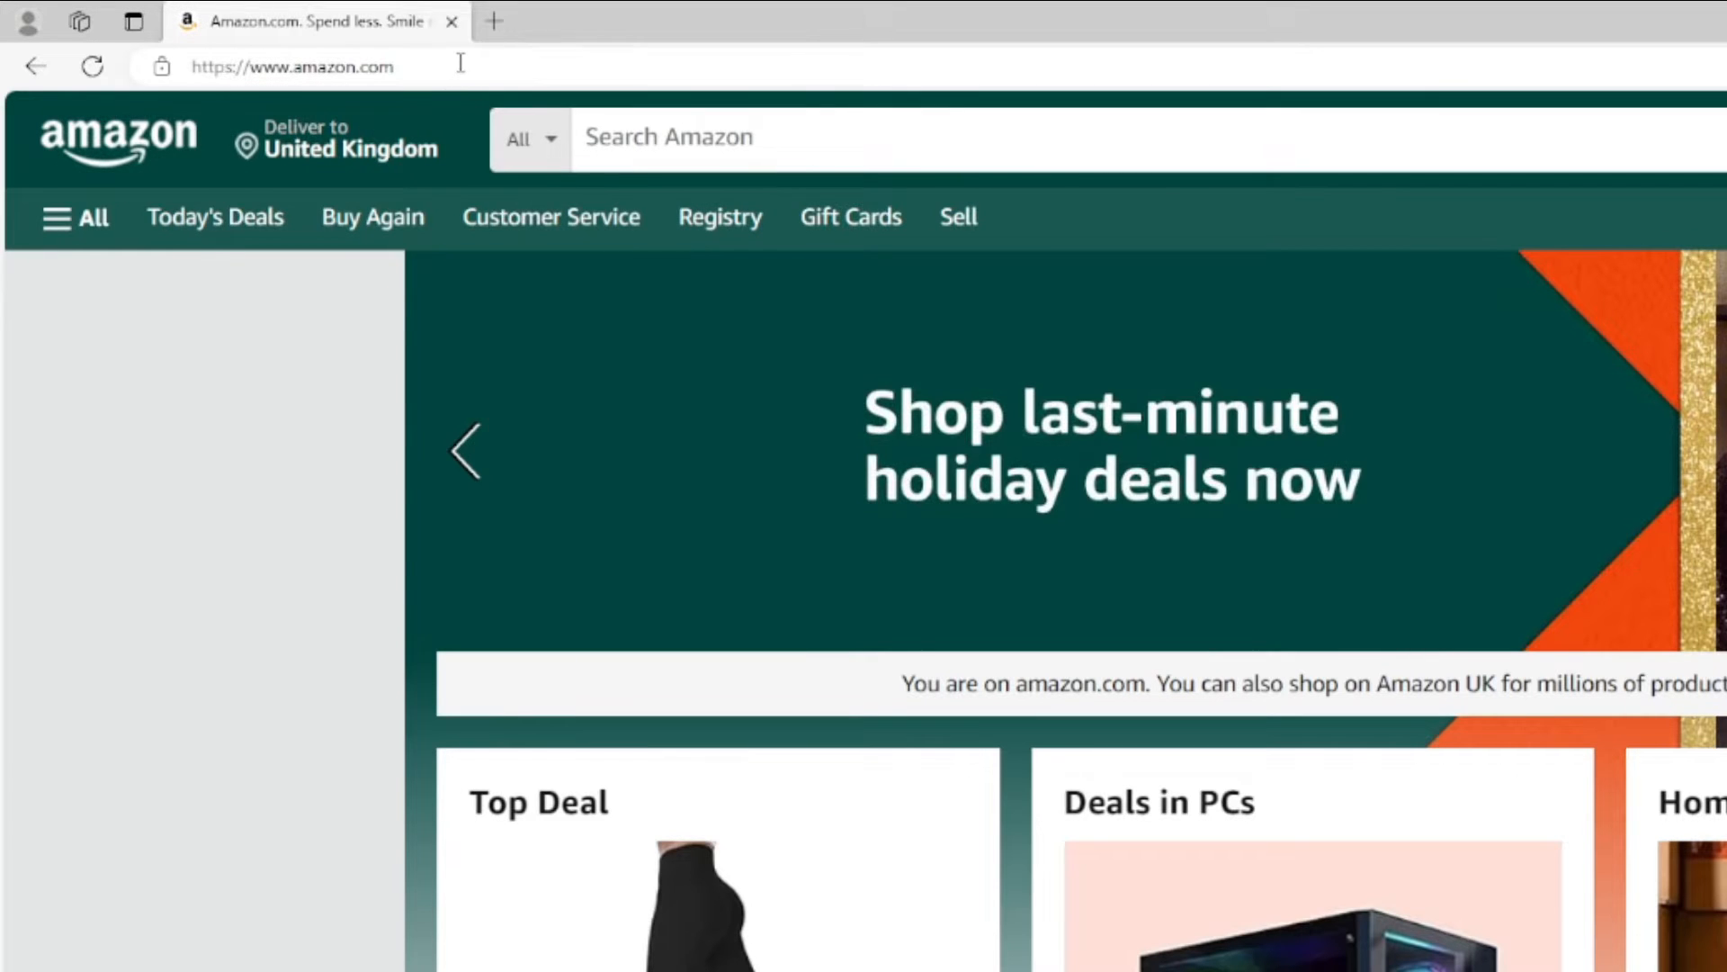
mouse_move(264, 626)
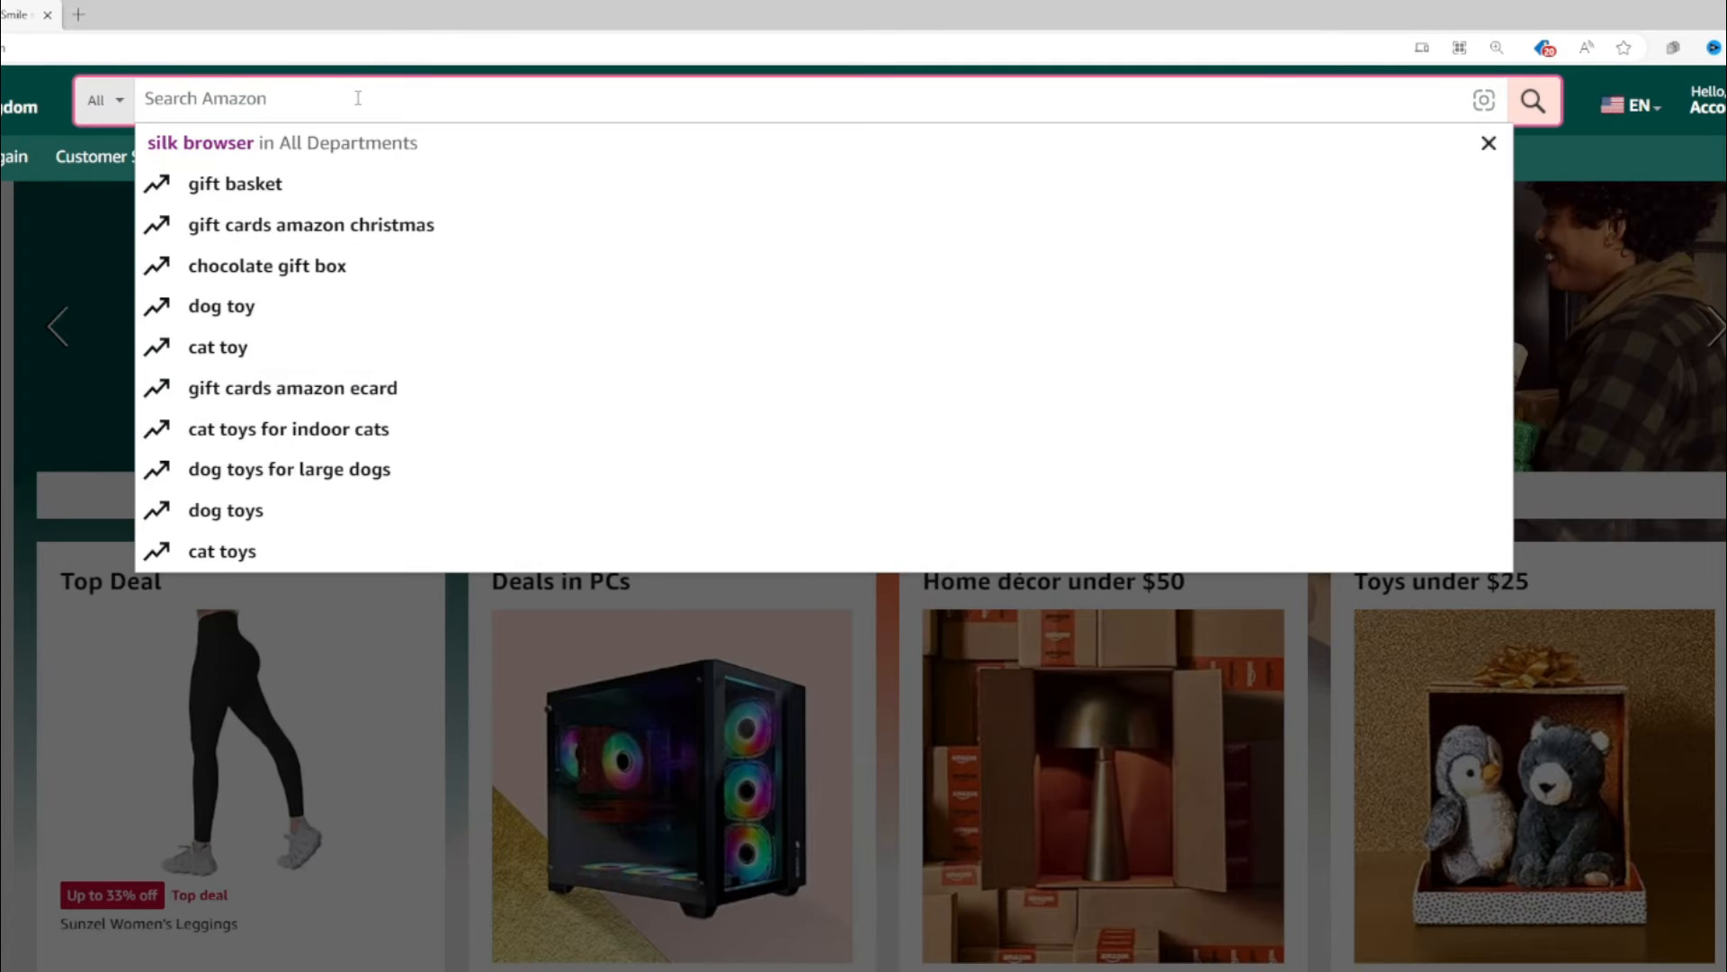
type("silk brow")
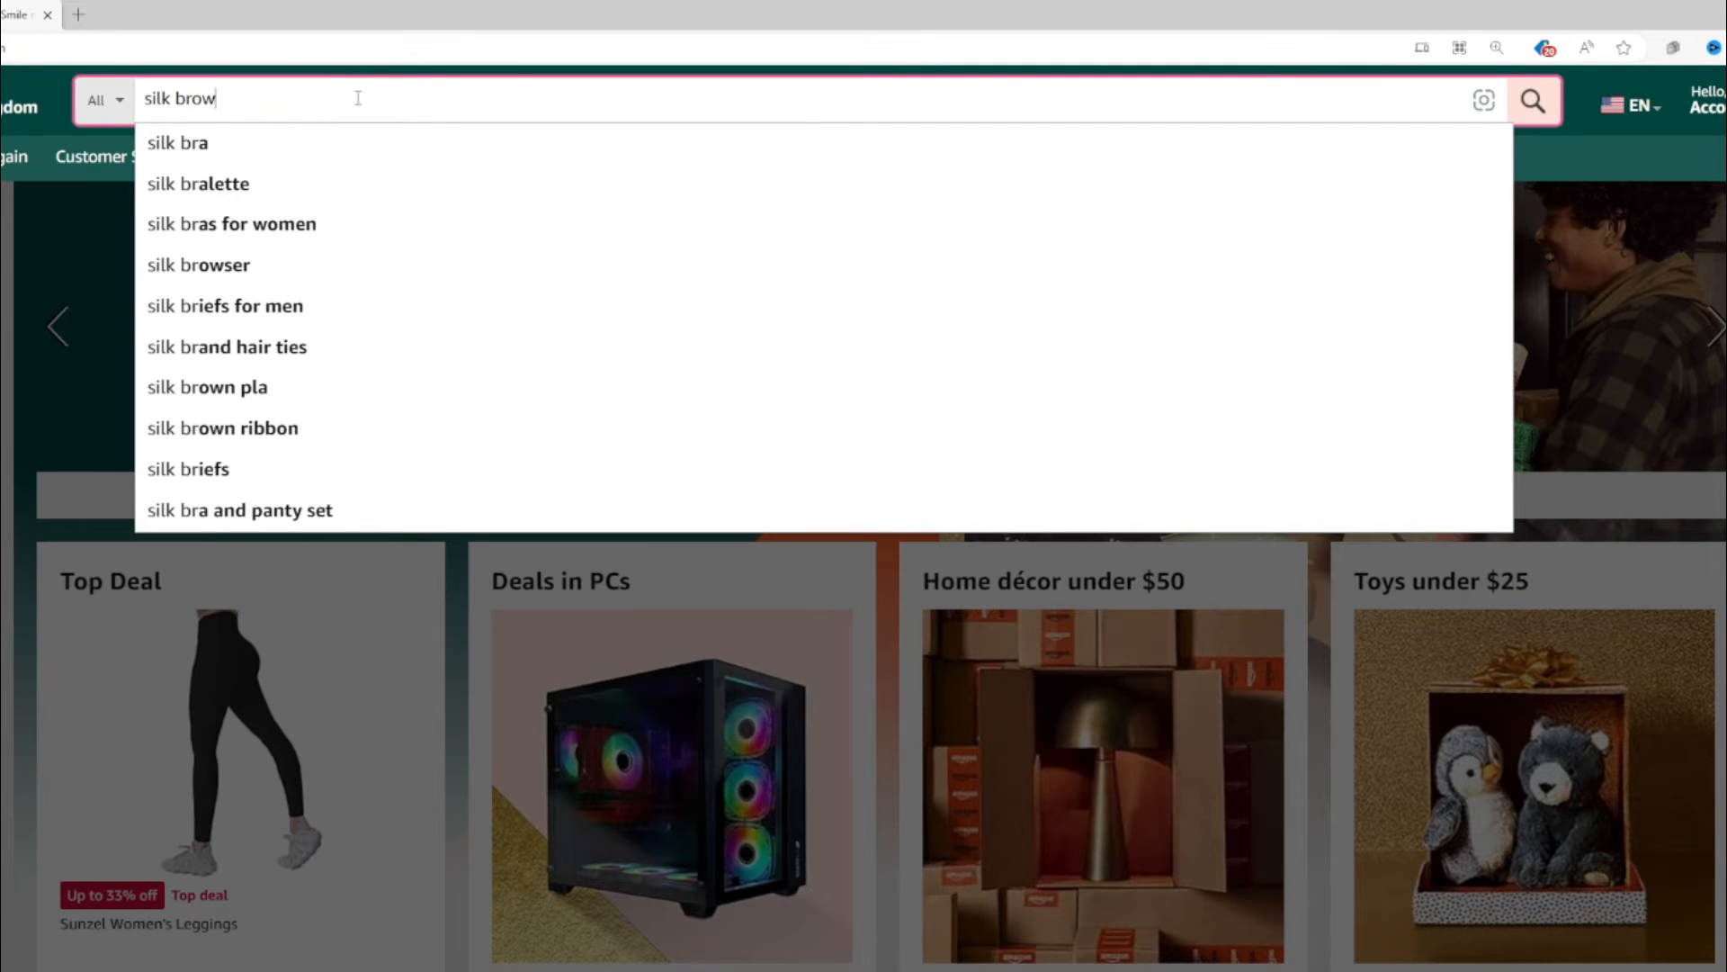
left_click(200, 265)
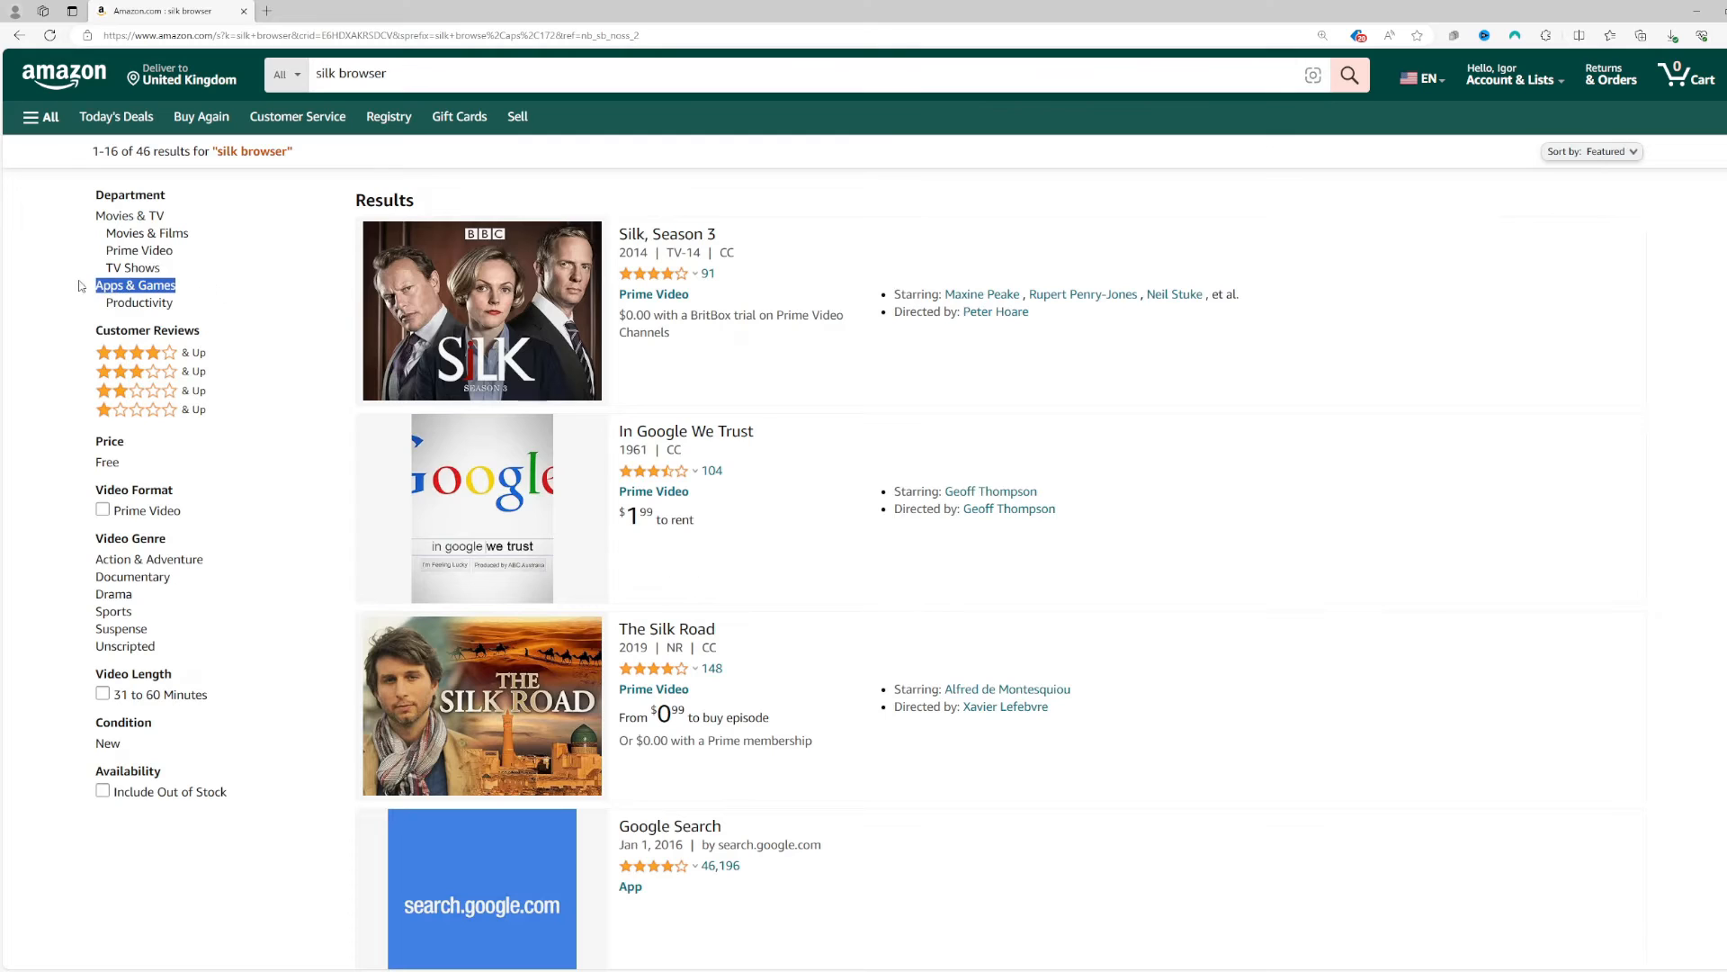
left_click(136, 284)
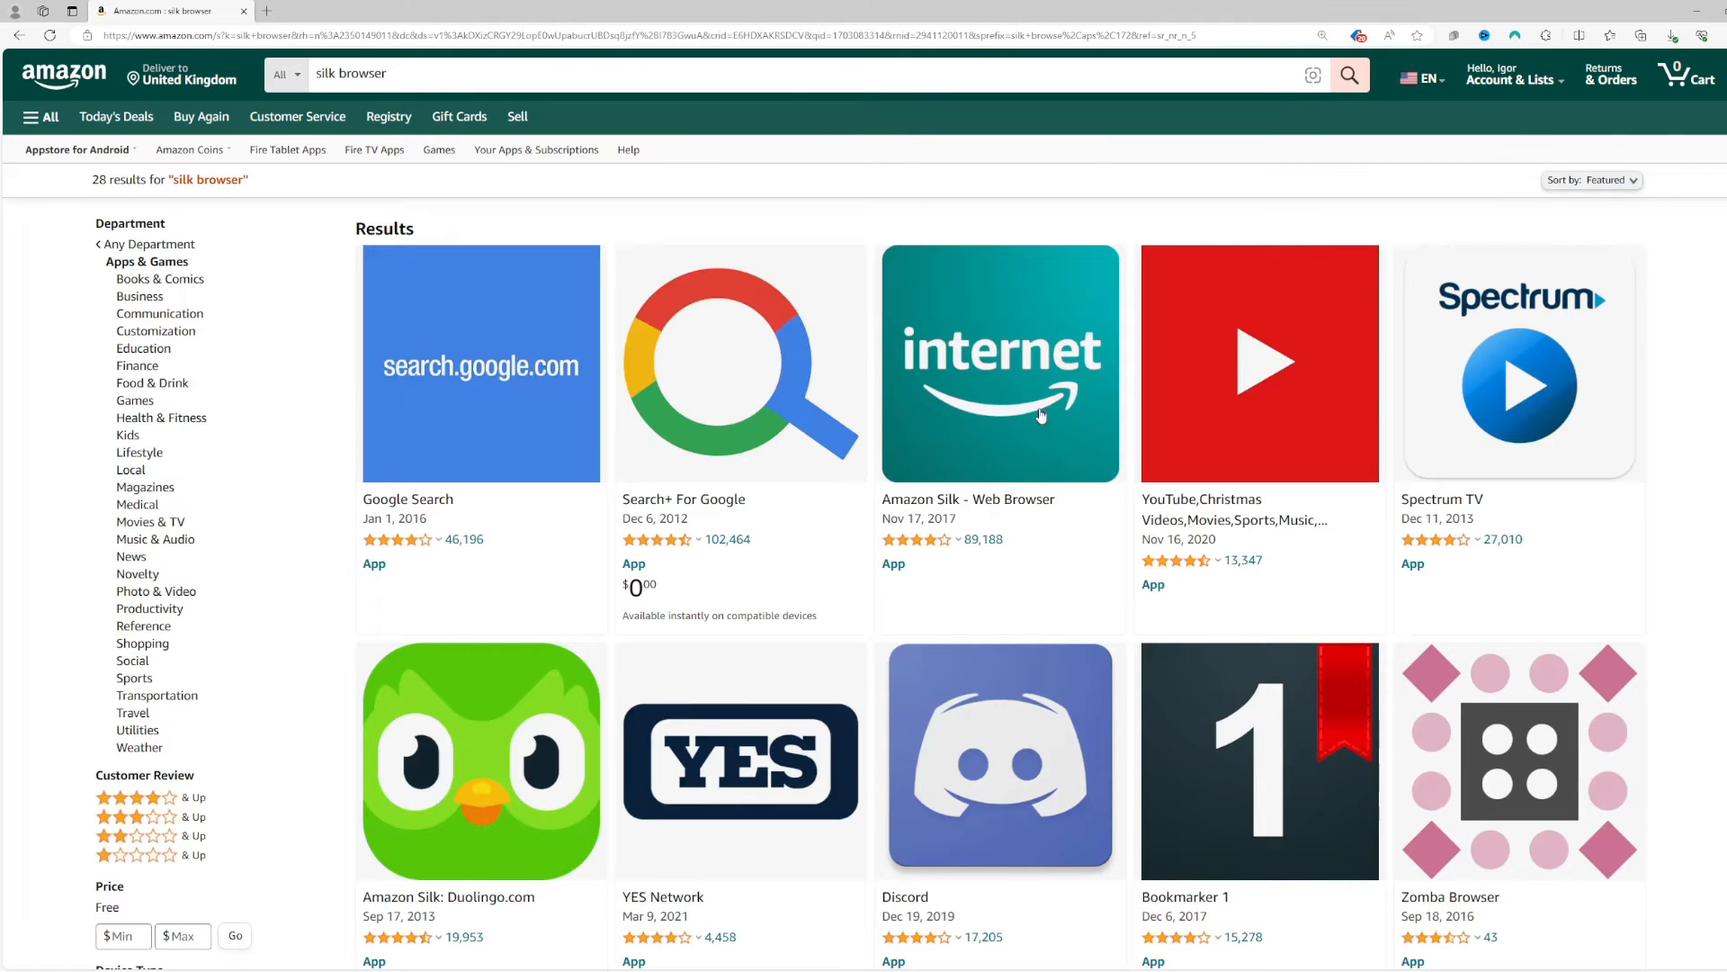
Deliver Amazon Silk - Web Browser from its listing to Igor's FireTVStick.
left_click(967, 499)
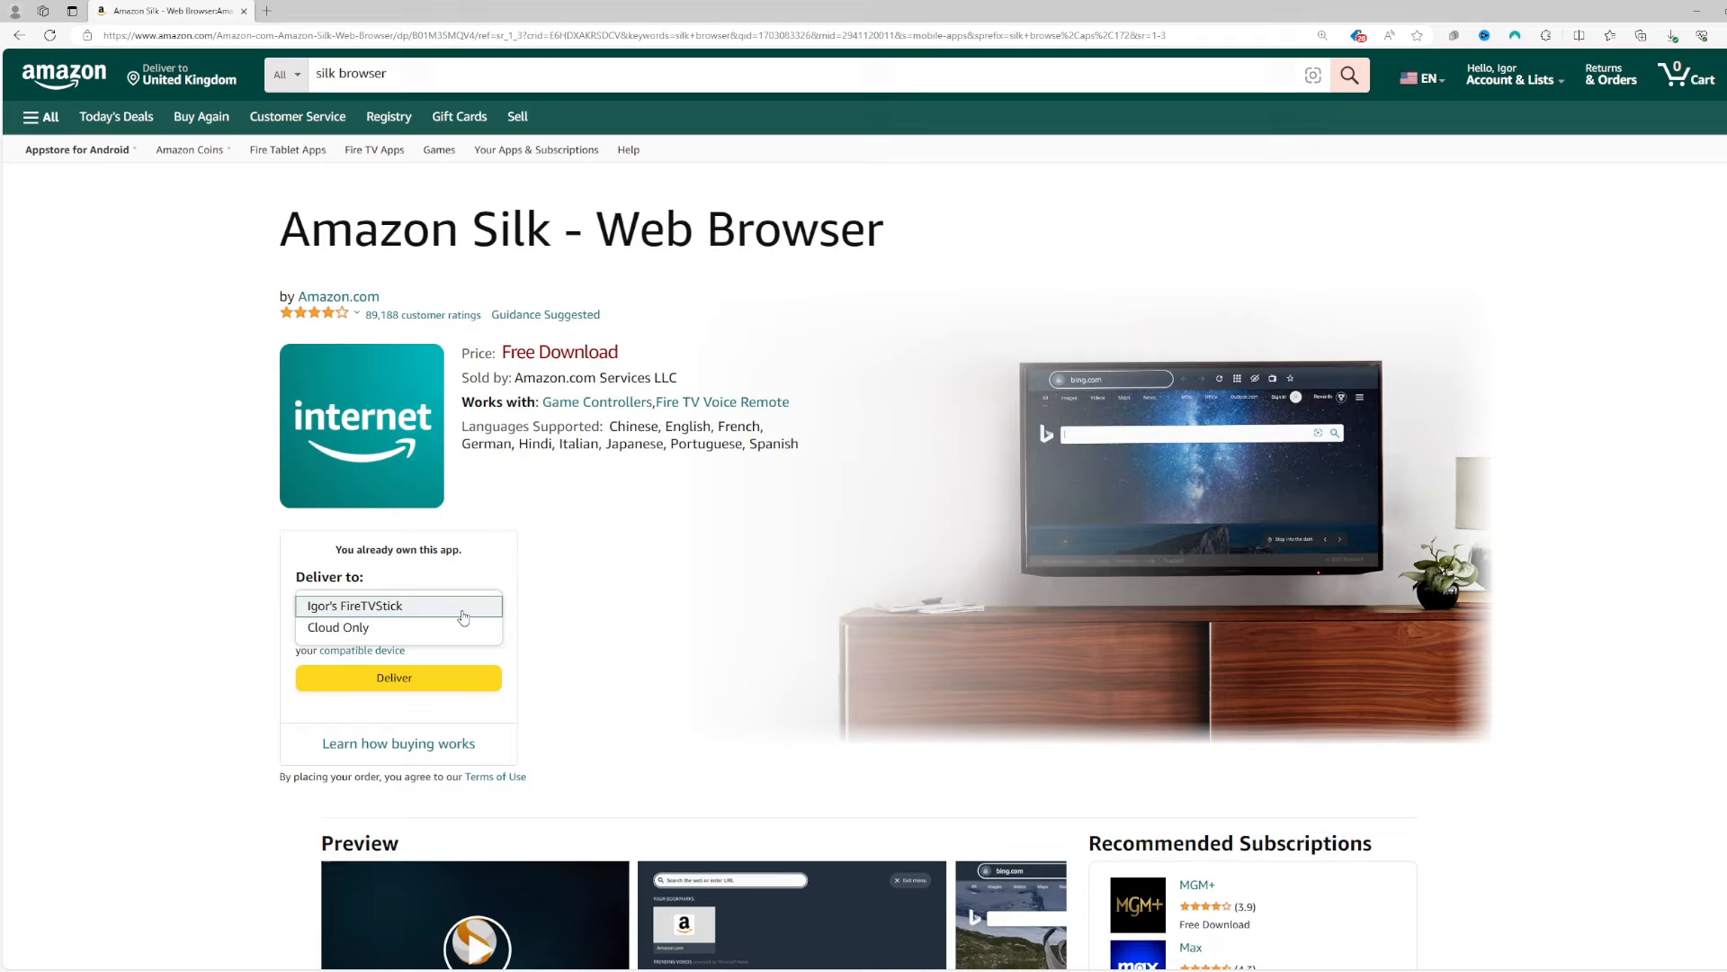
left_click(388, 604)
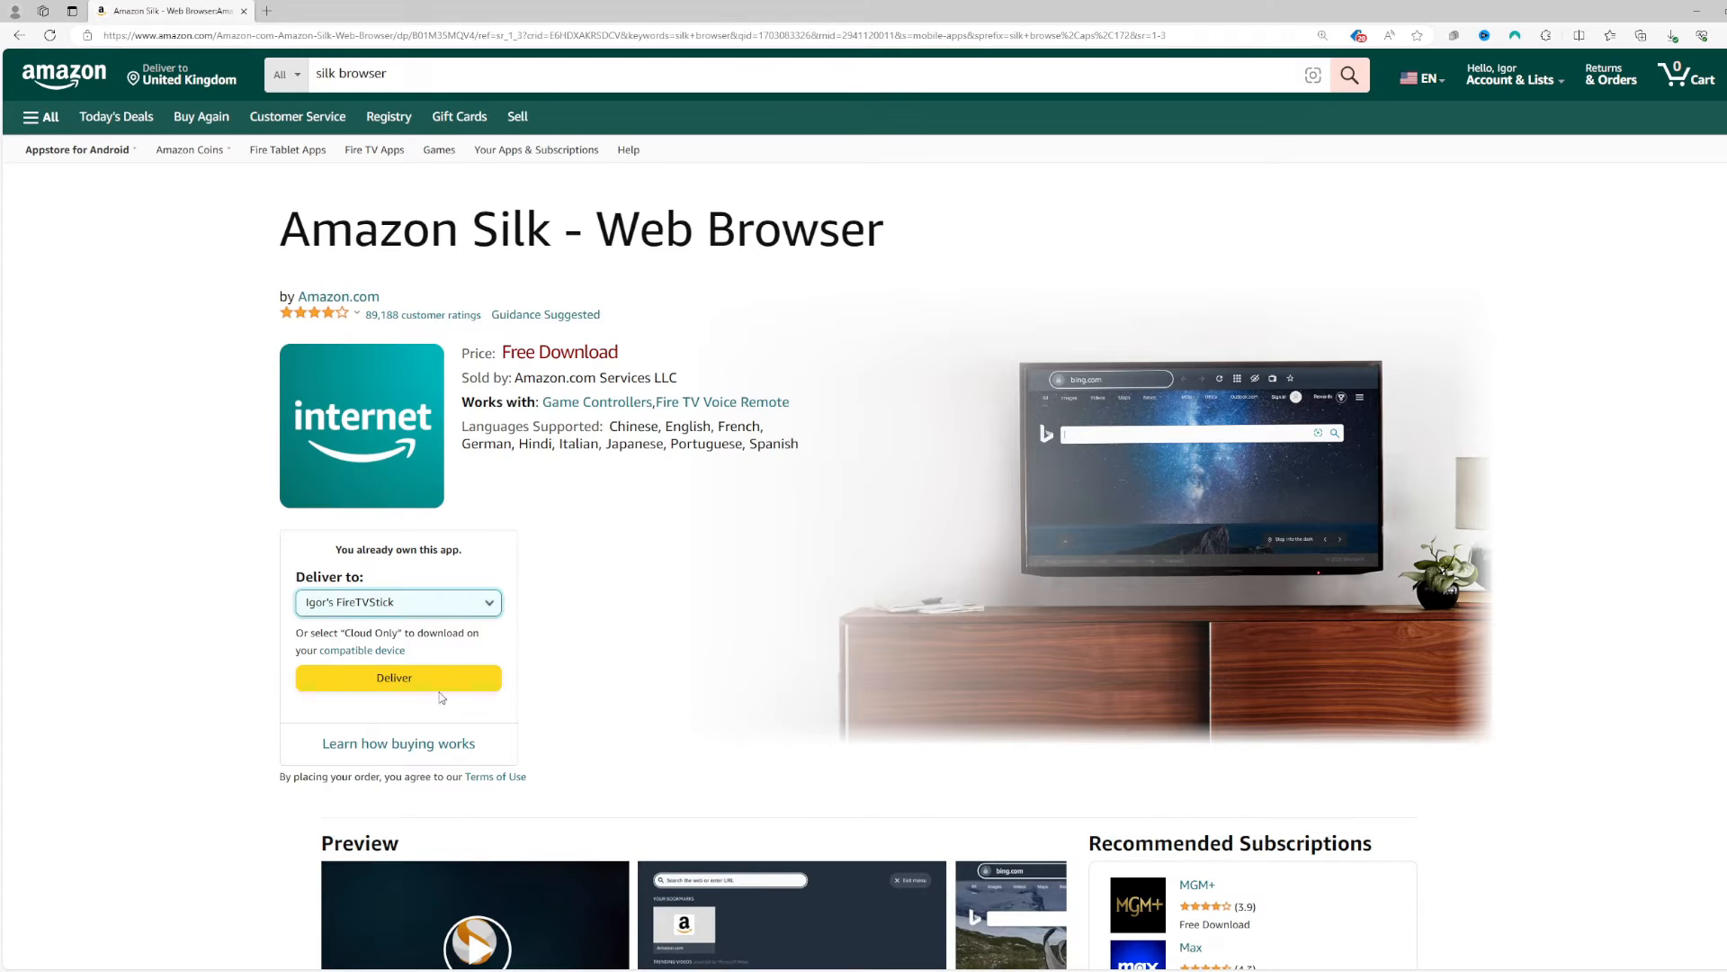
left_click(397, 677)
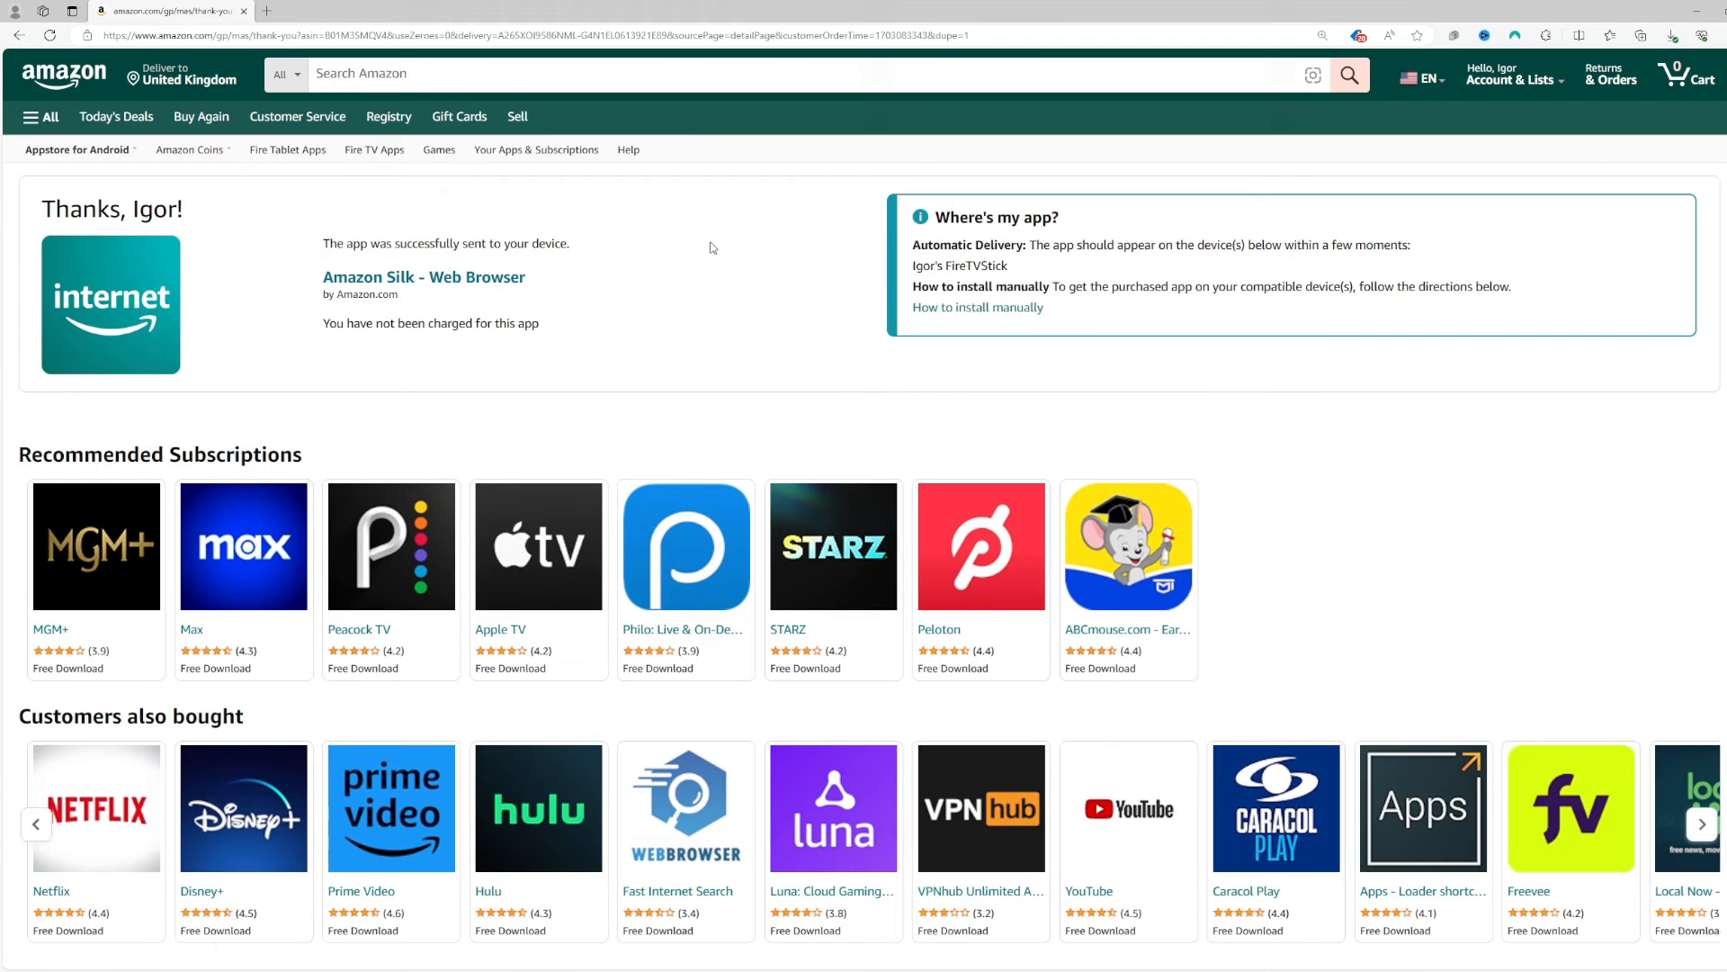
mouse_move(696, 254)
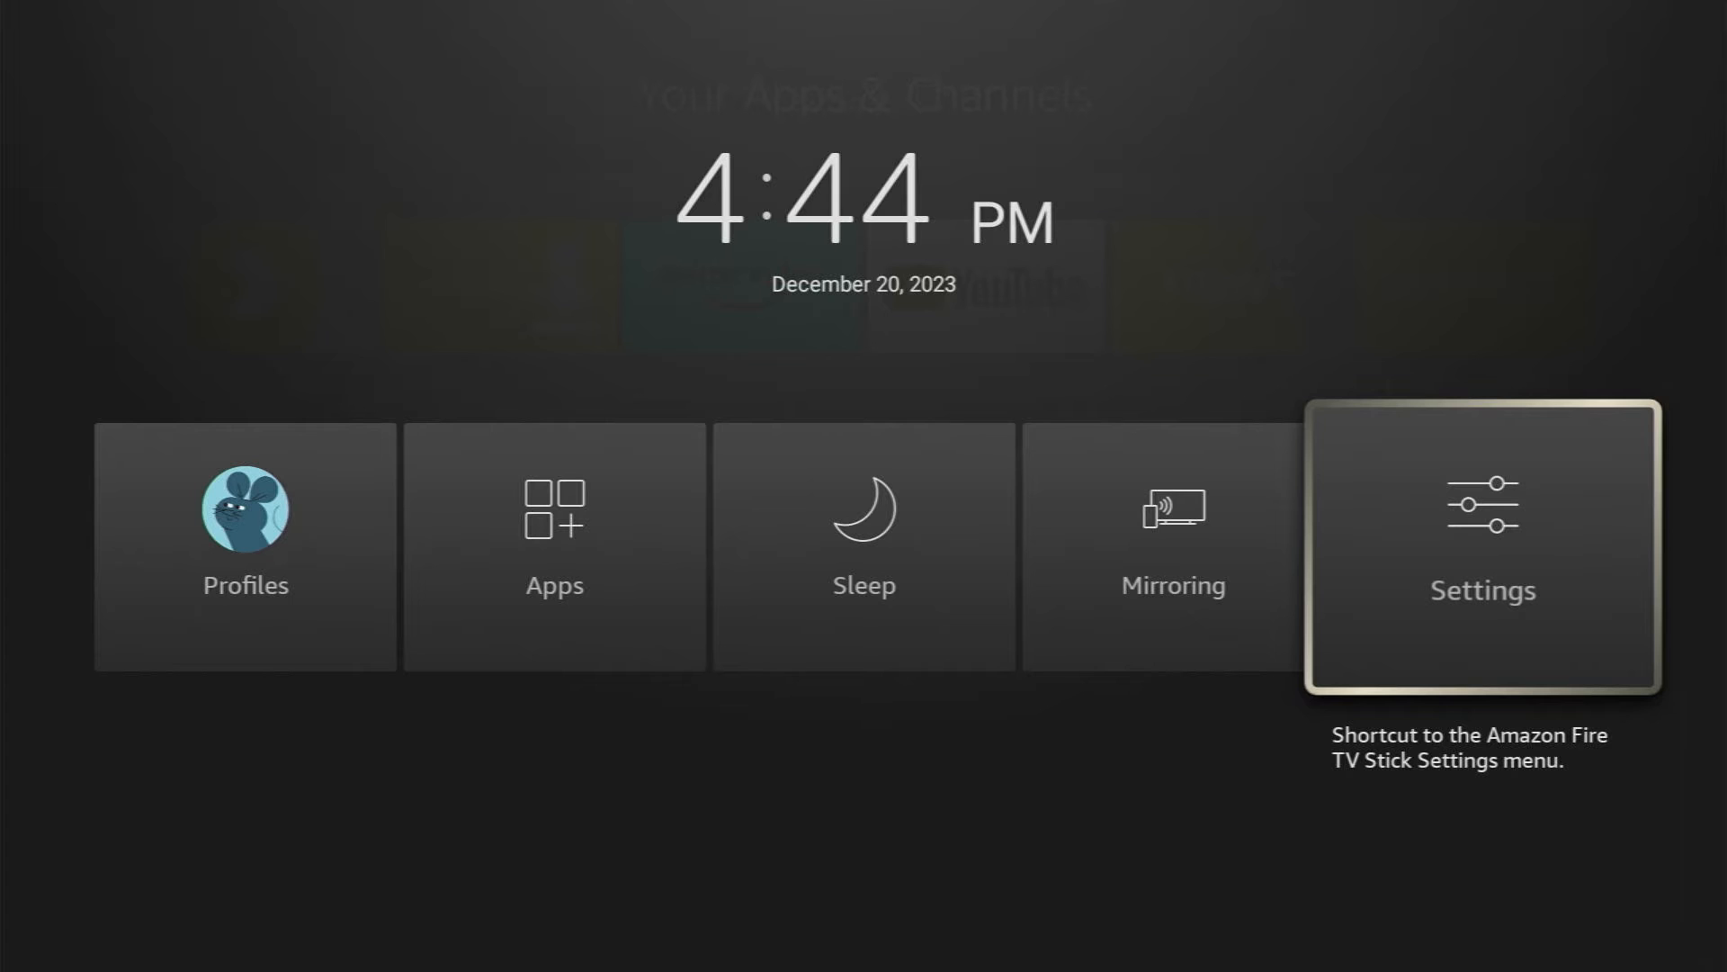
Sync Amazon content from Account & Profile Settings so the delivered app arrives.
left_click(1481, 545)
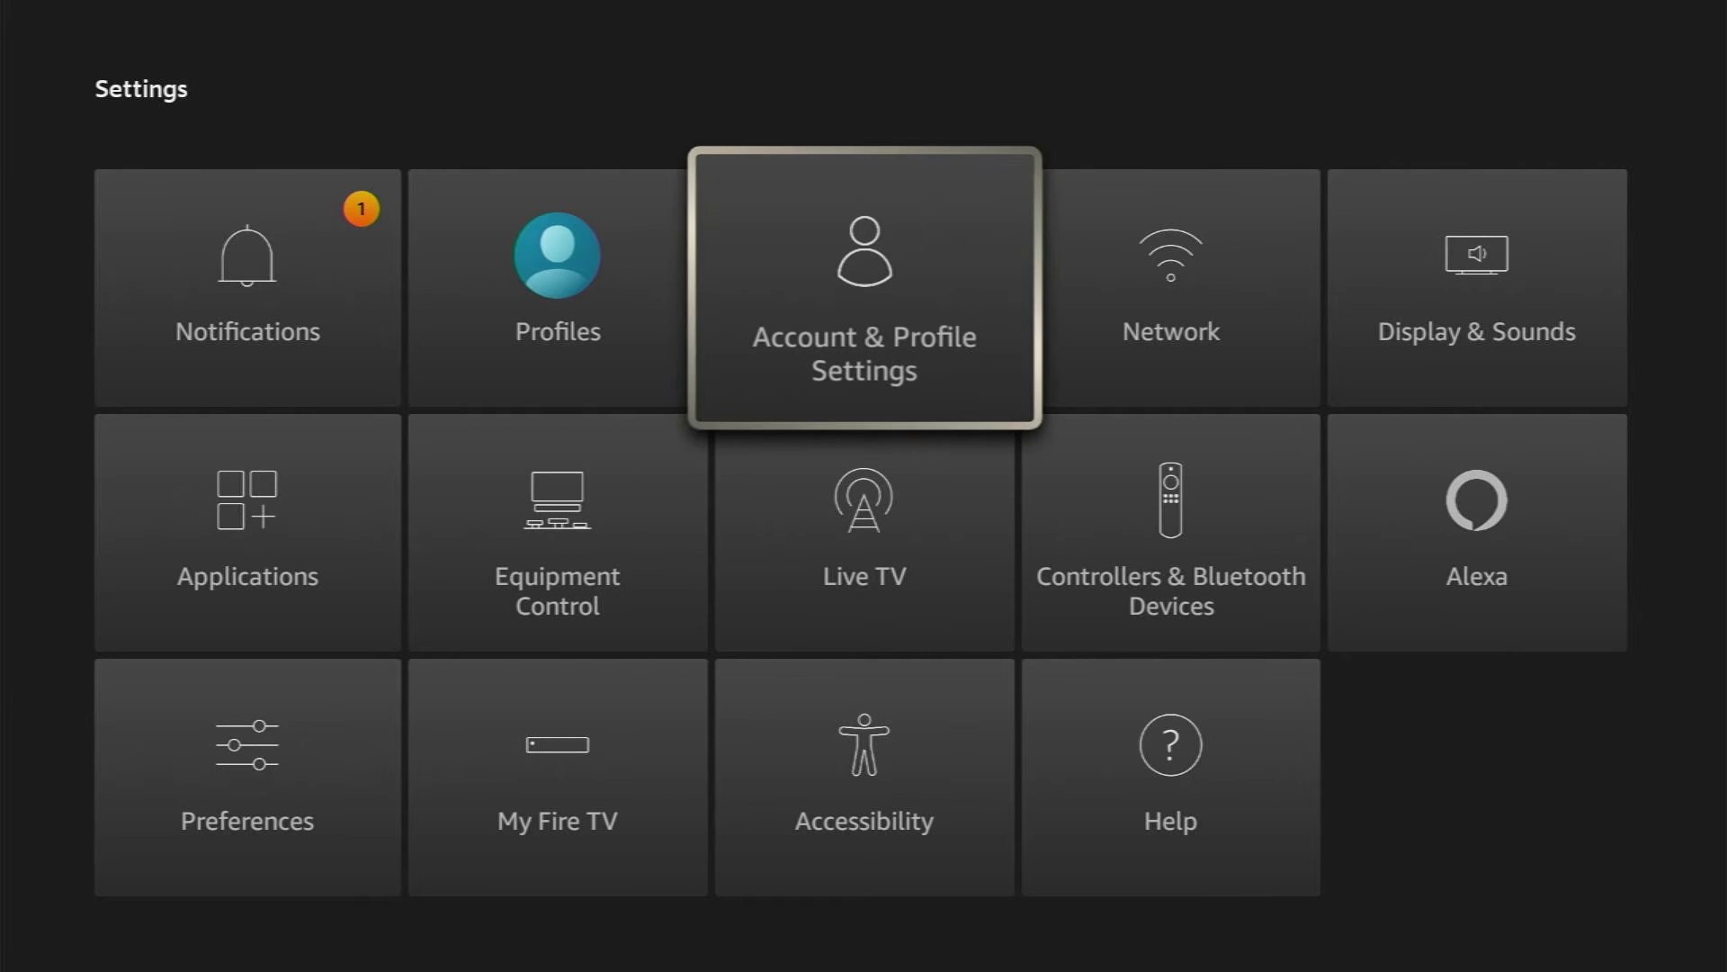
left_click(863, 289)
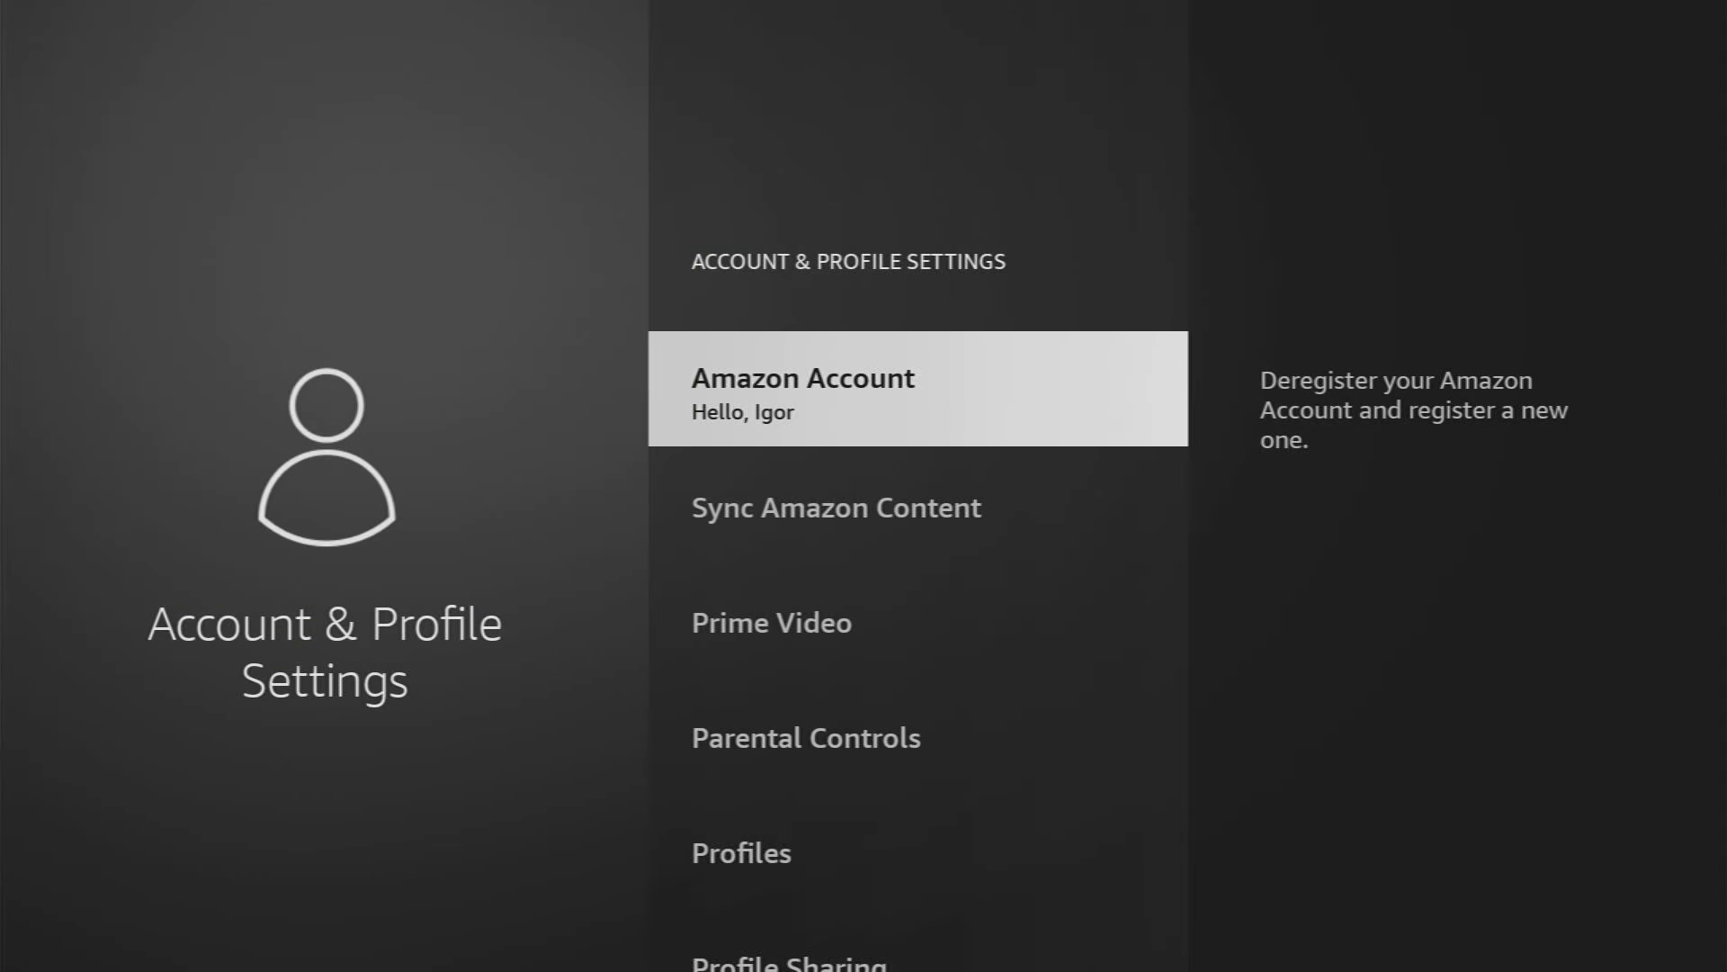
key("Down")
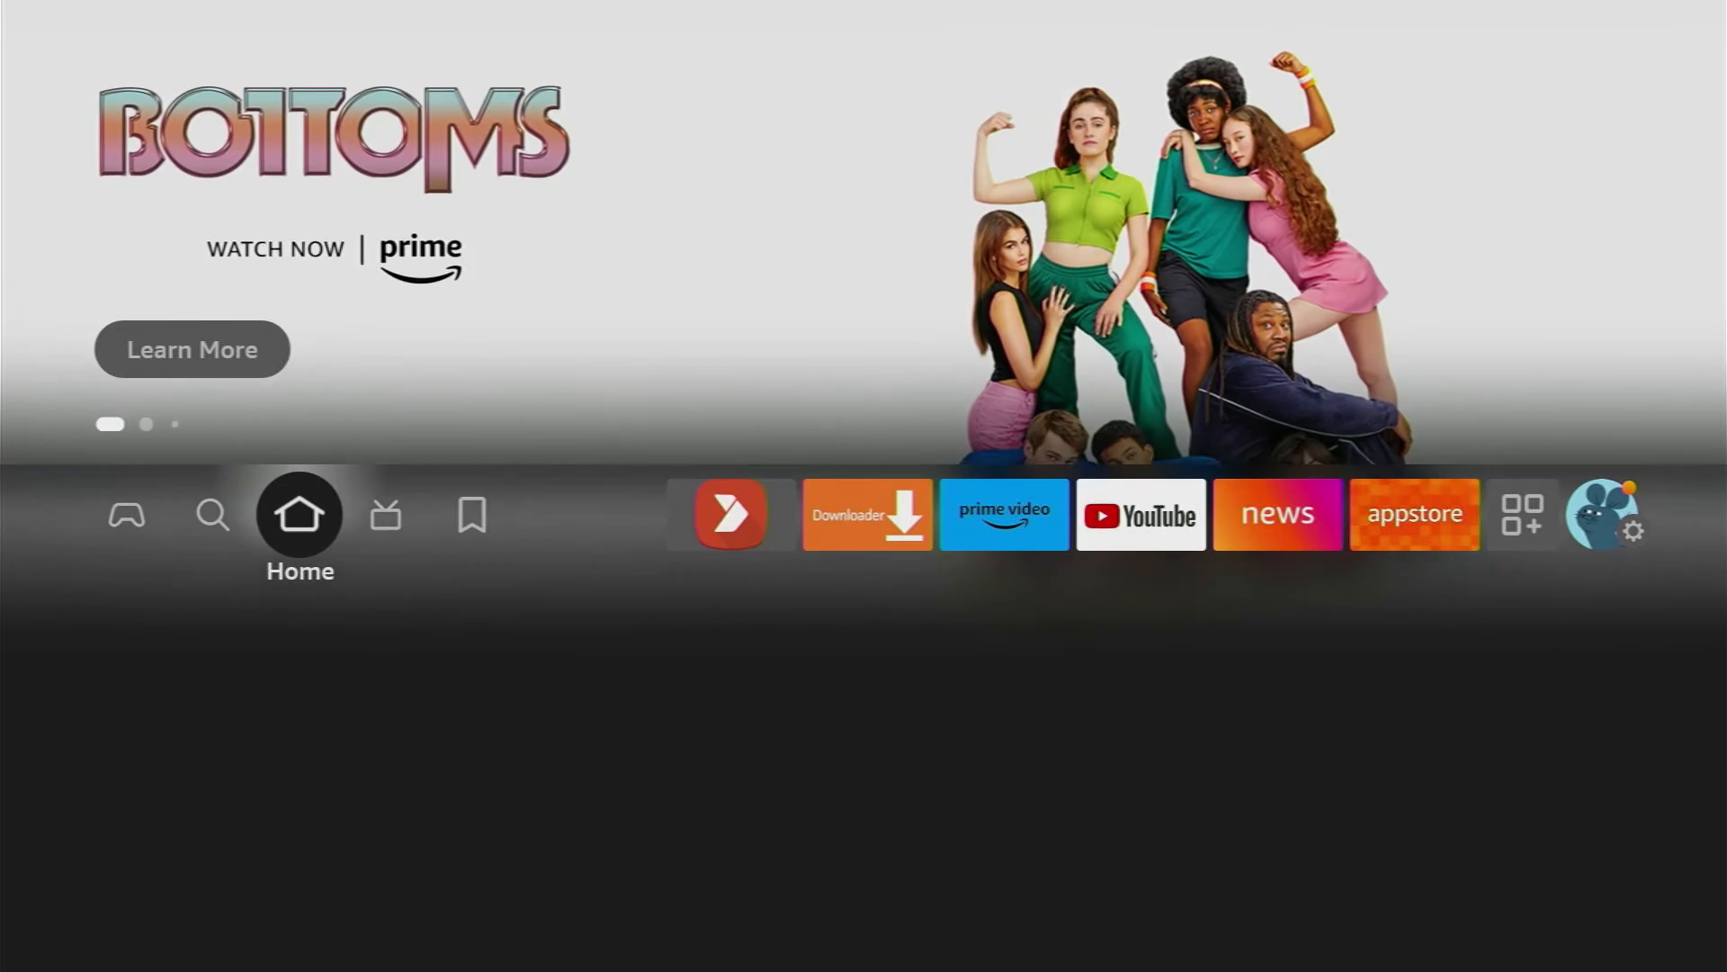
Search the Fire TV for 'Silk Browser' and select the Amazon Silk - Web Browser result.
left_click(212, 515)
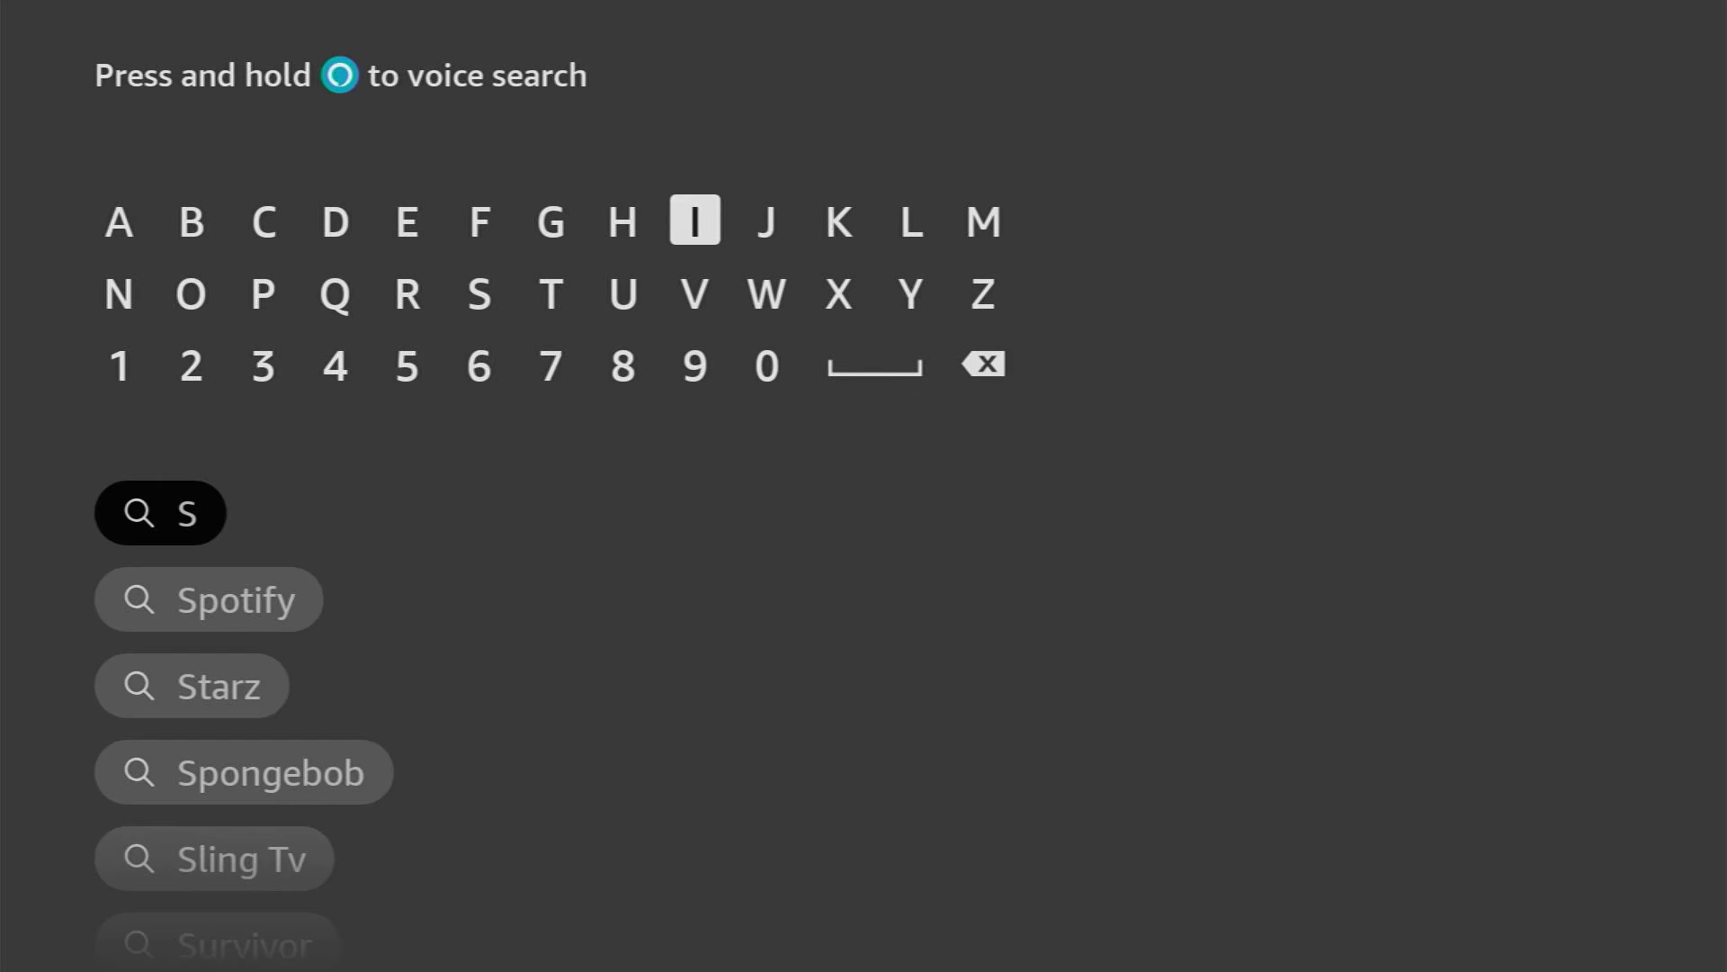
left_click(695, 220)
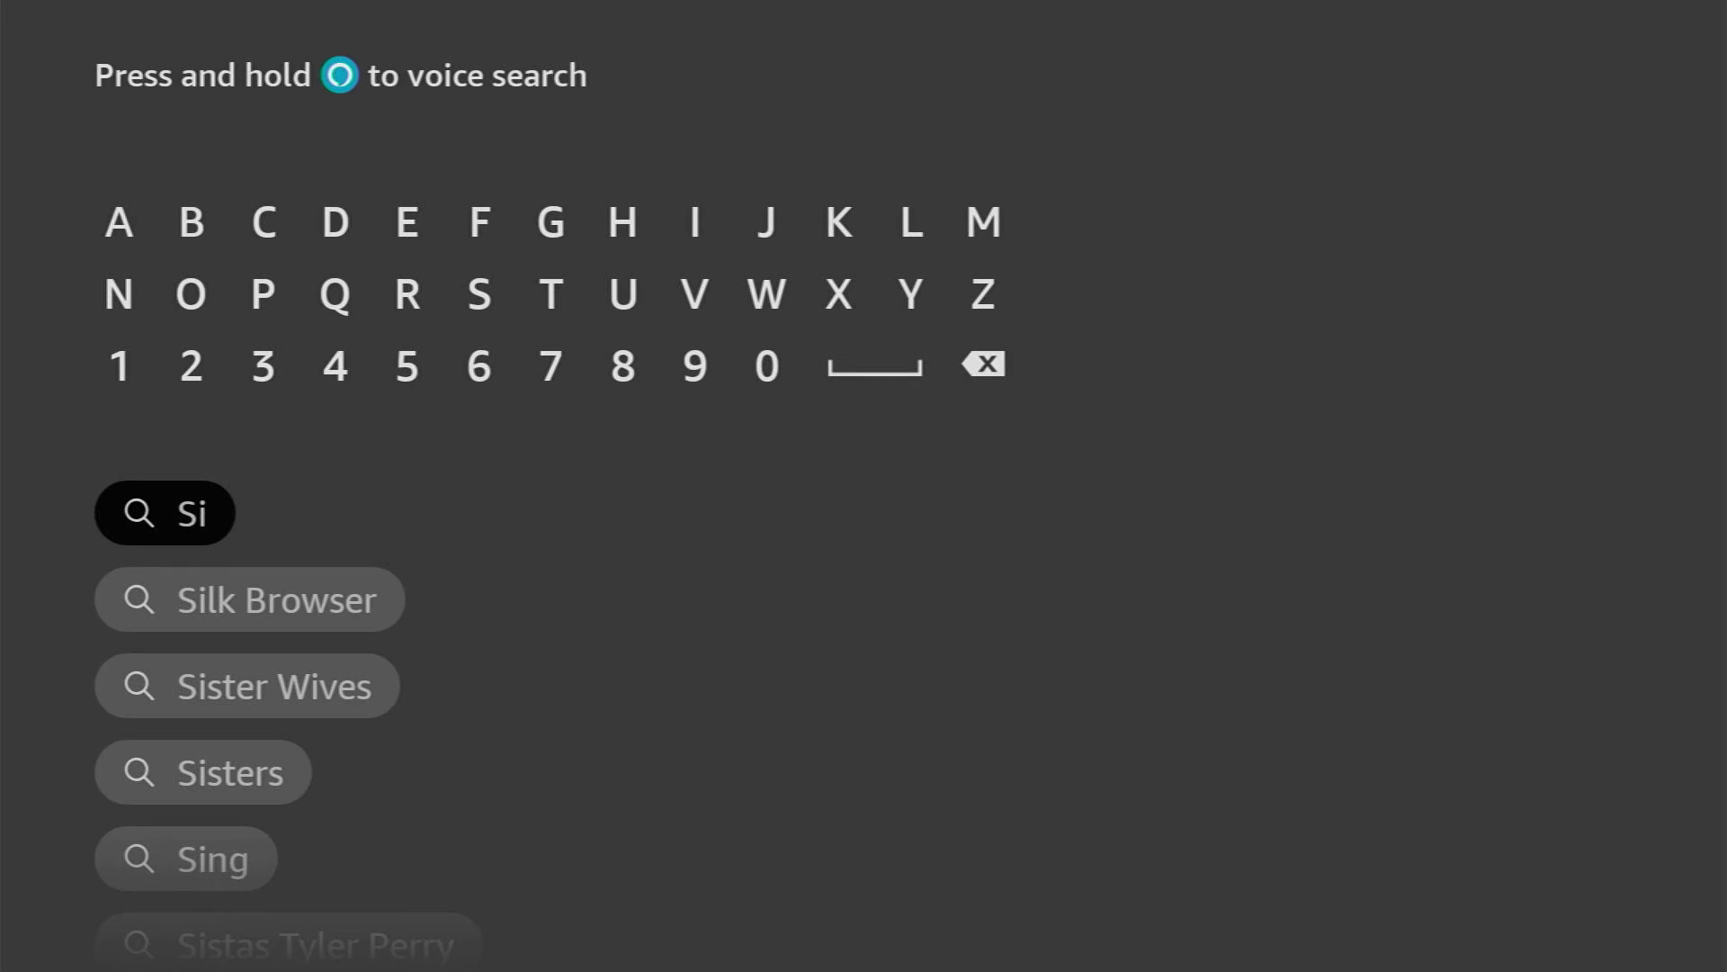
left_click(282, 599)
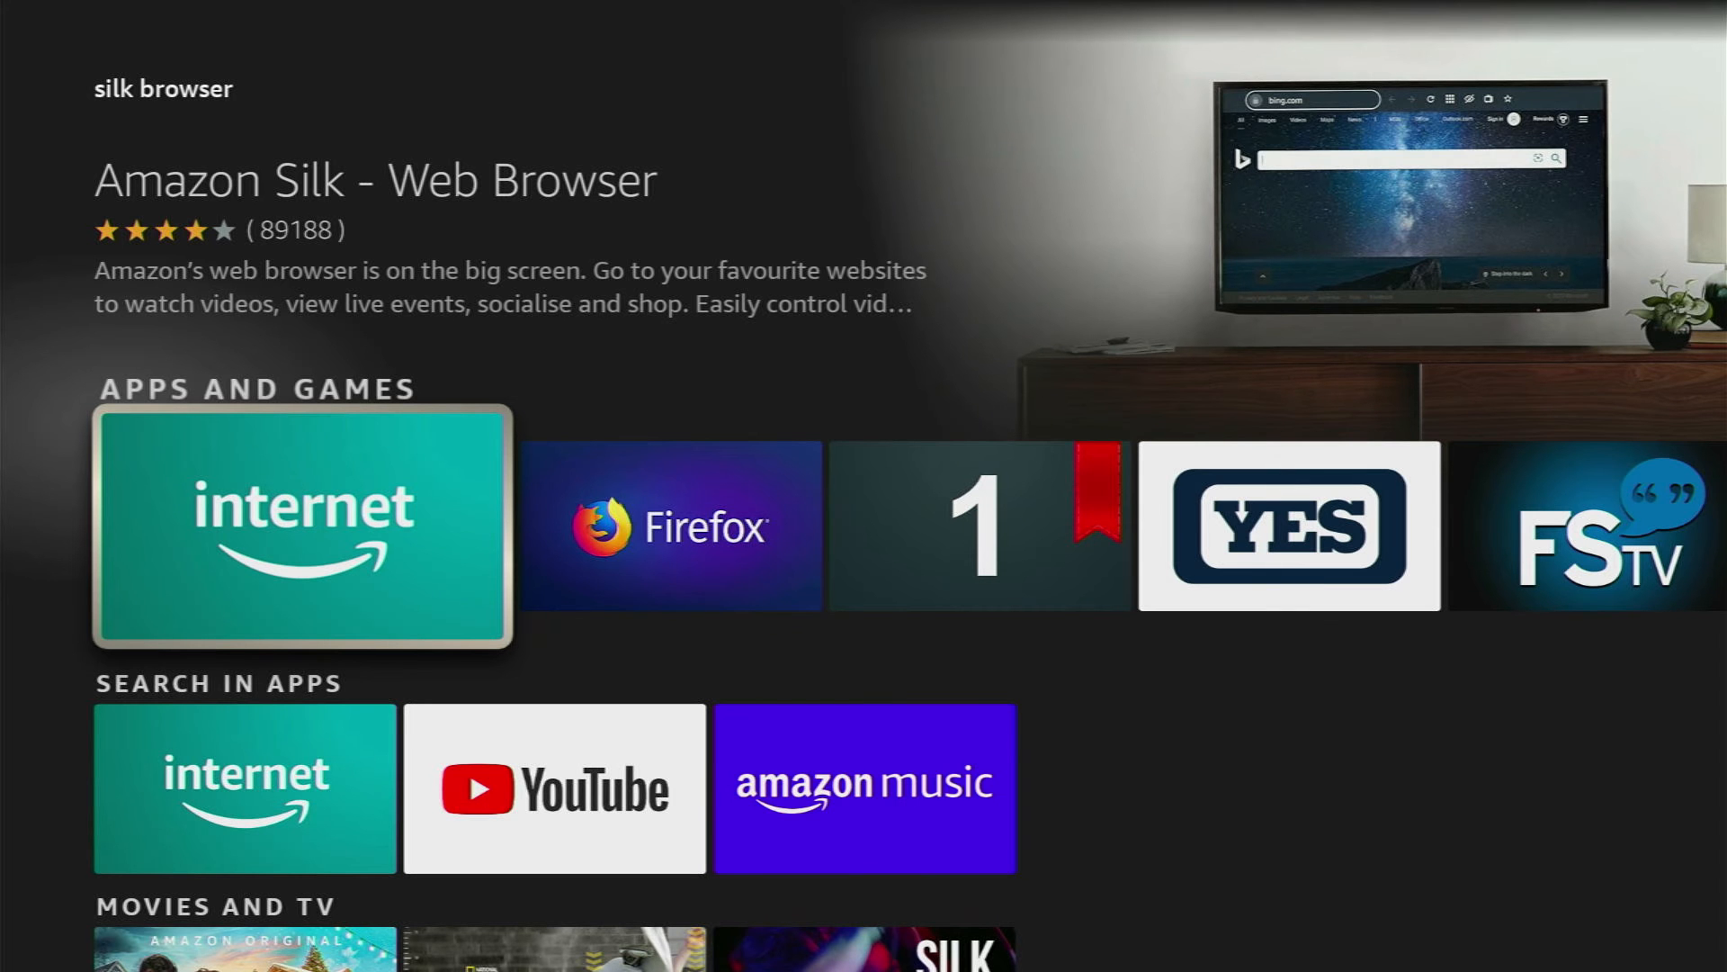
left_click(301, 526)
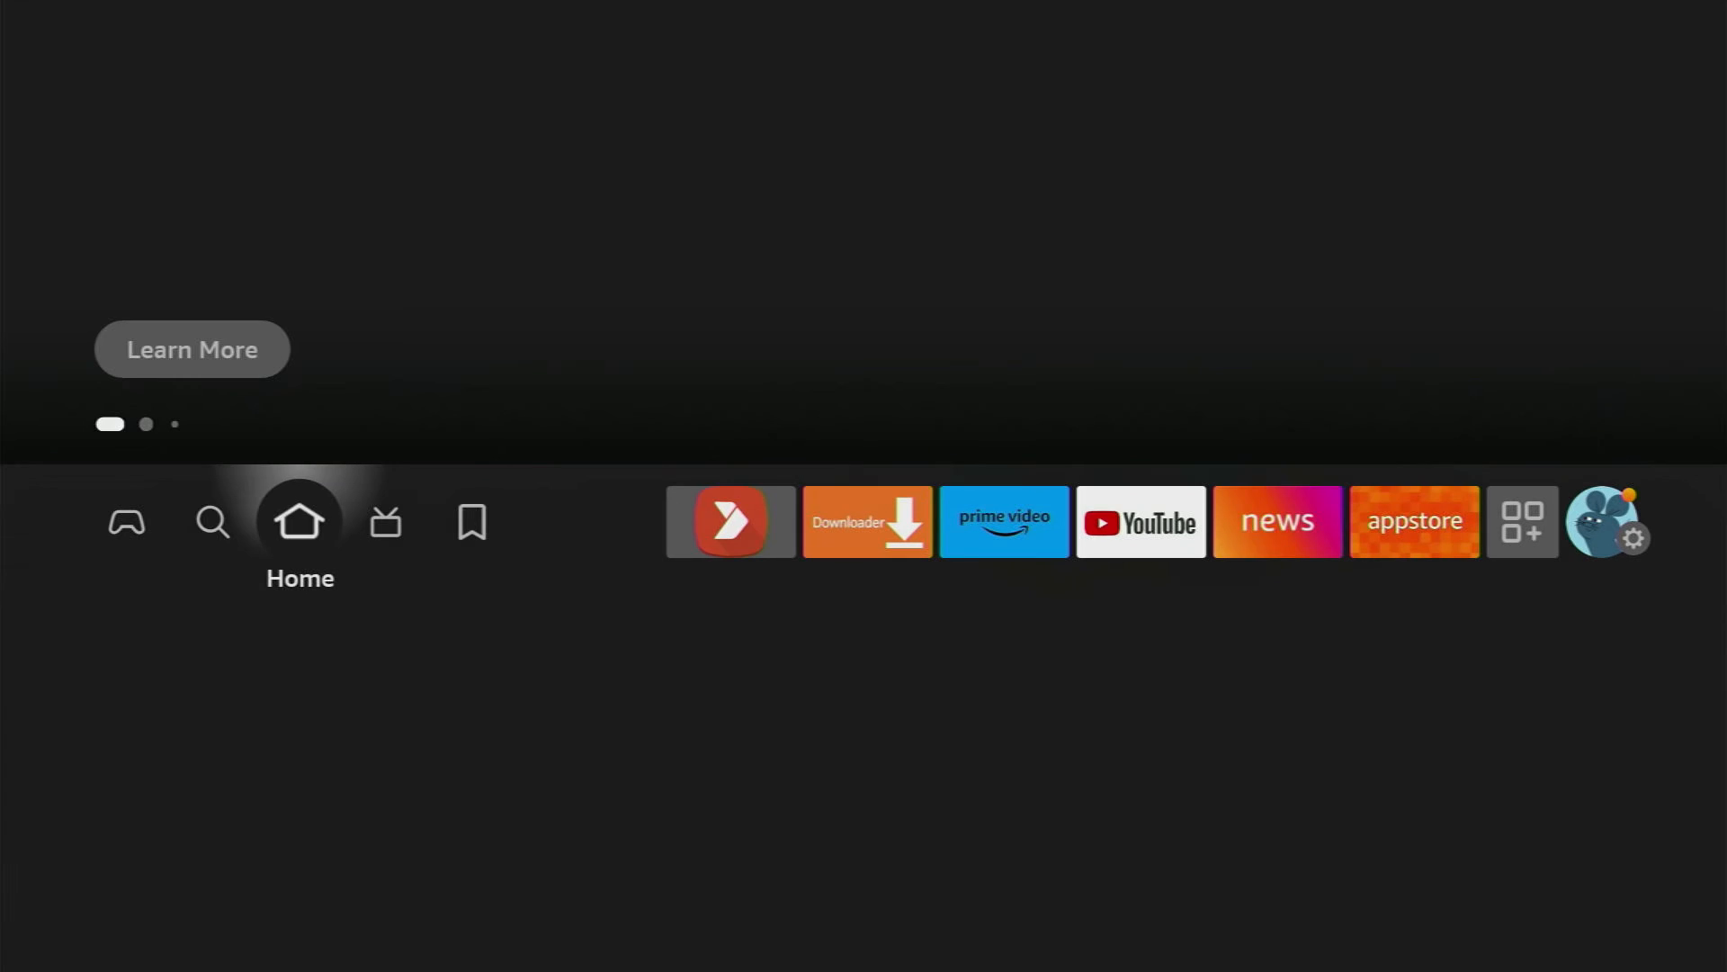
left_click(386, 520)
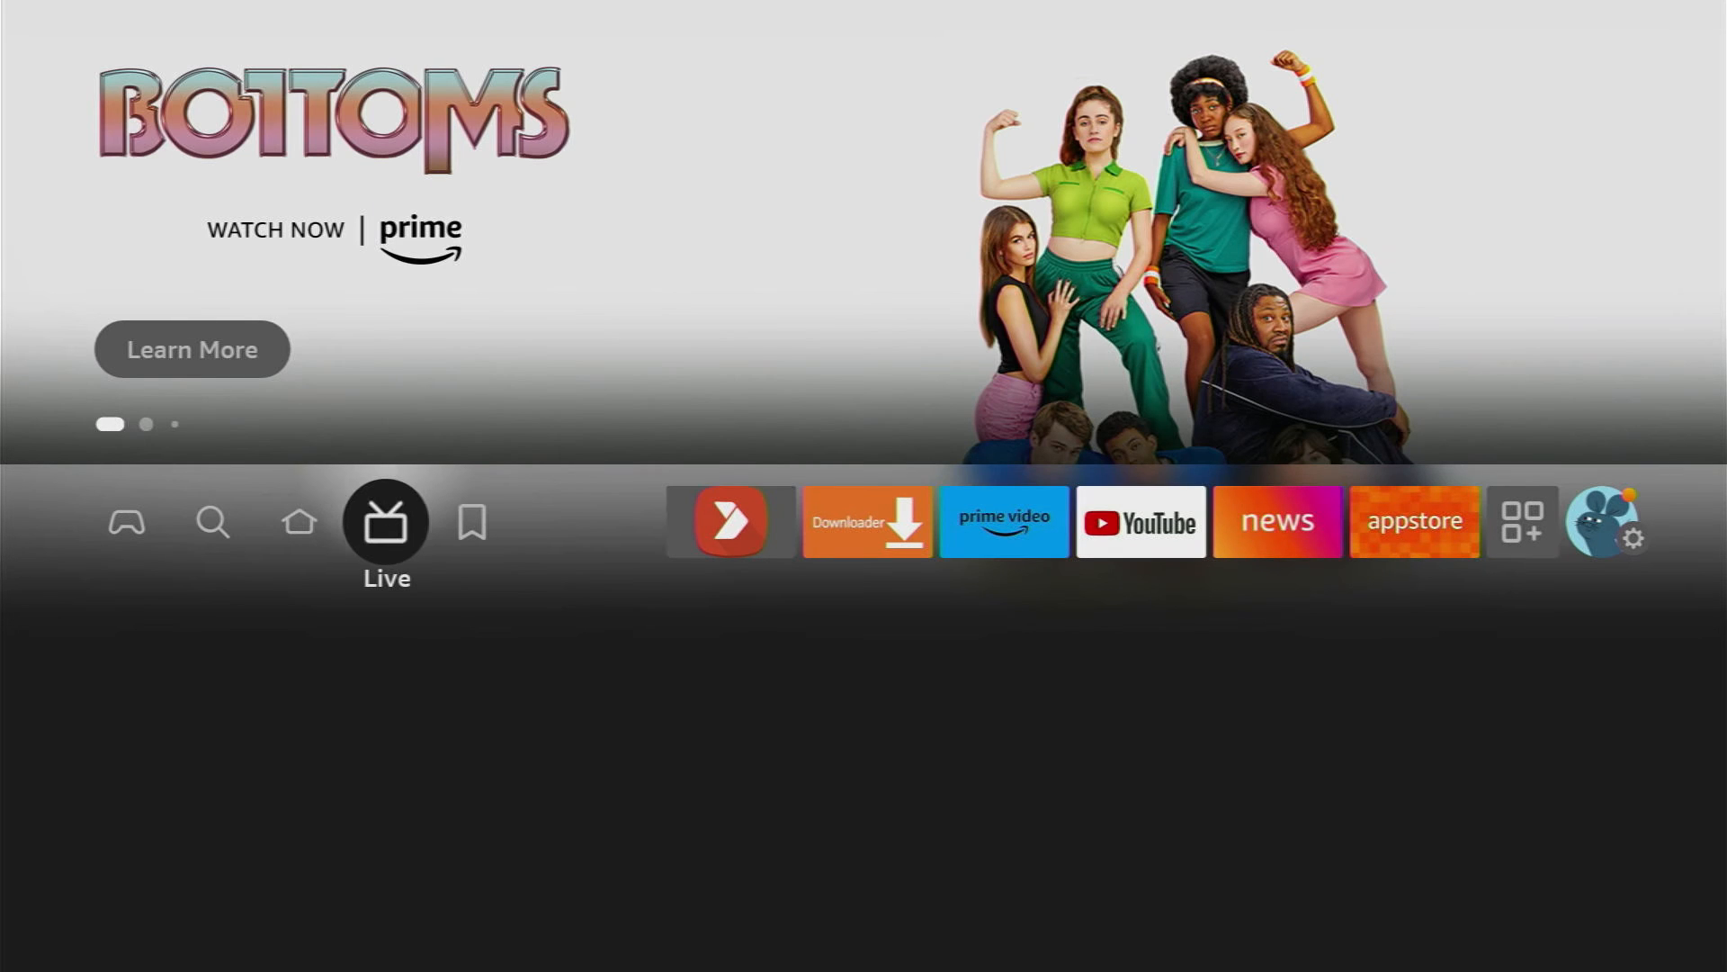
left_click(299, 521)
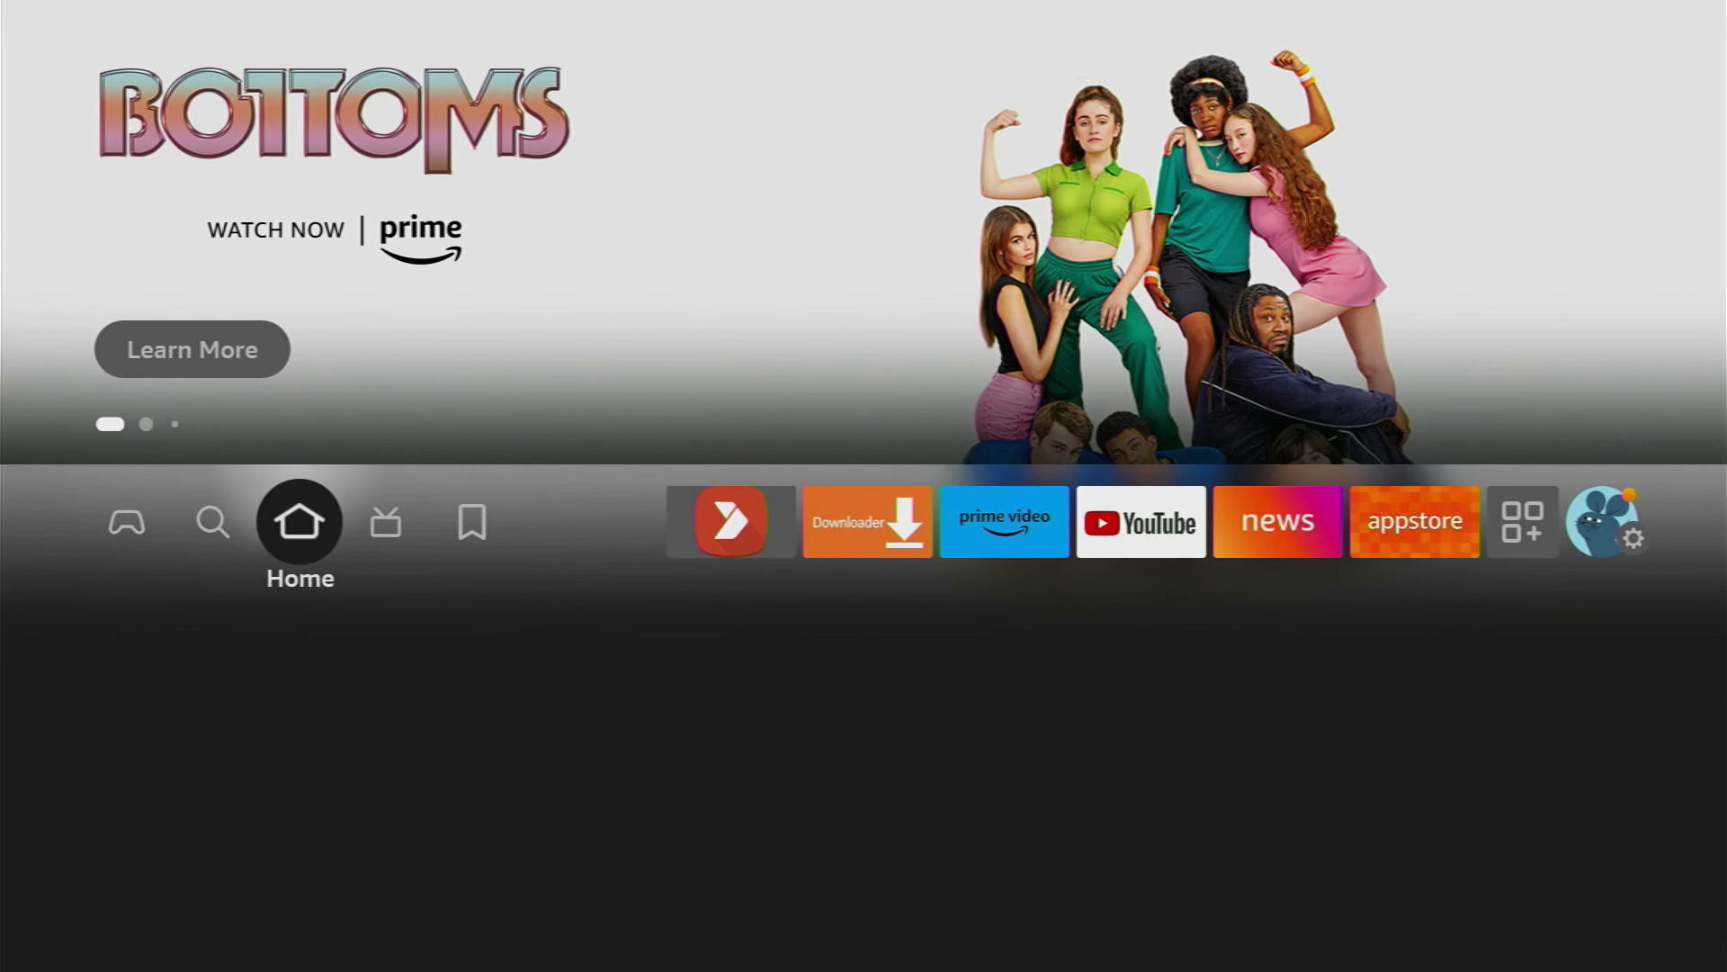